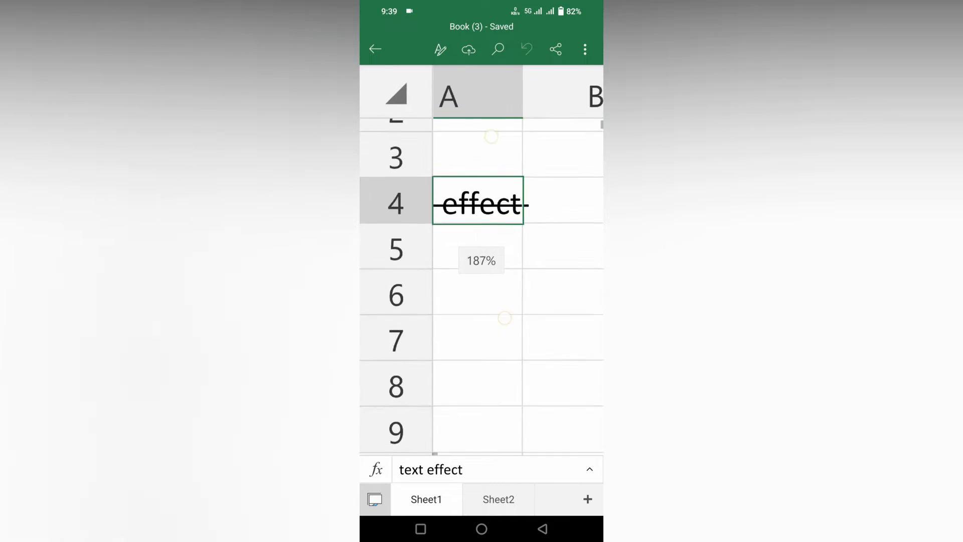
# Select cell A6, two rows below 'text effect', ready for typing.
pyautogui.click(504, 251)
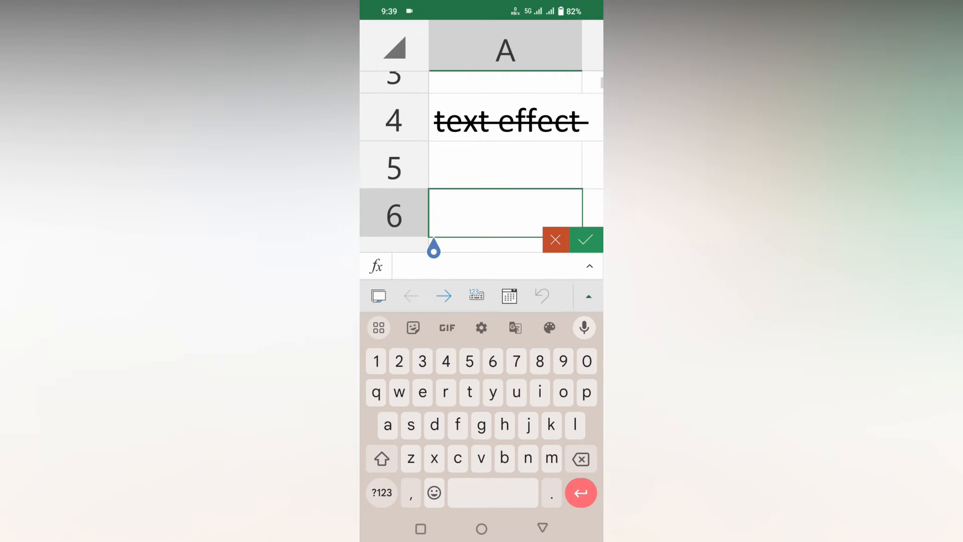
# Type 'tech made' into cell A6.
pyautogui.write('tech made')
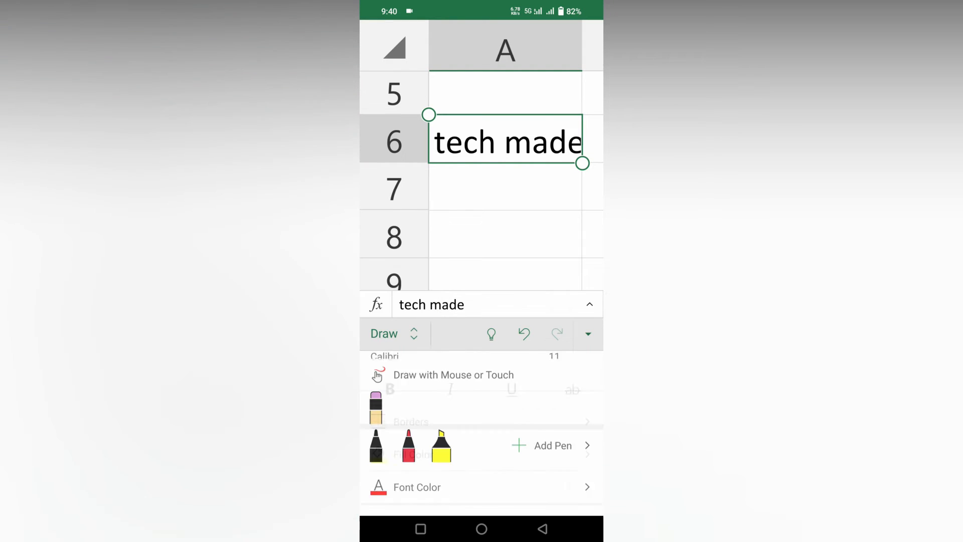
# Switch the ribbon to Home and apply Strikethrough to 'tech made' in A6.
pyautogui.click(384, 333)
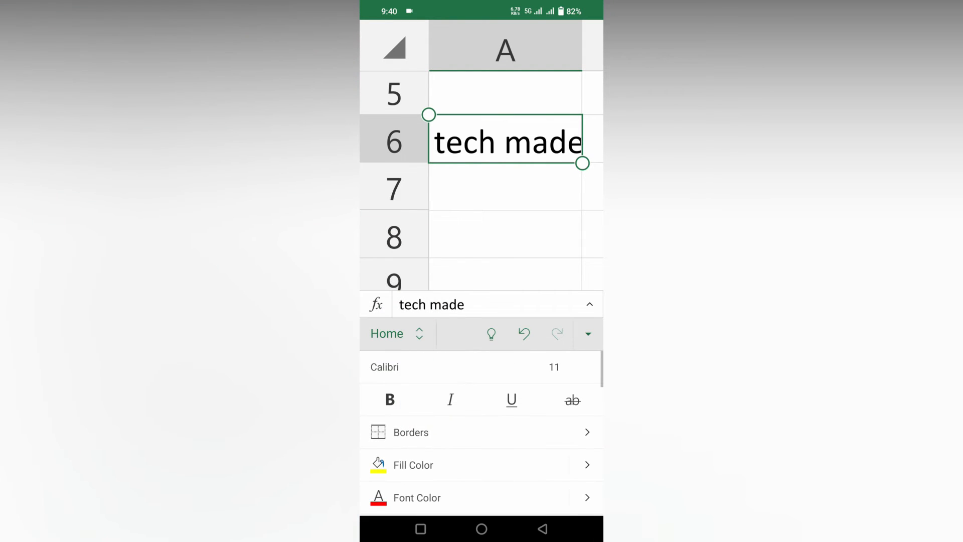
pyautogui.click(572, 400)
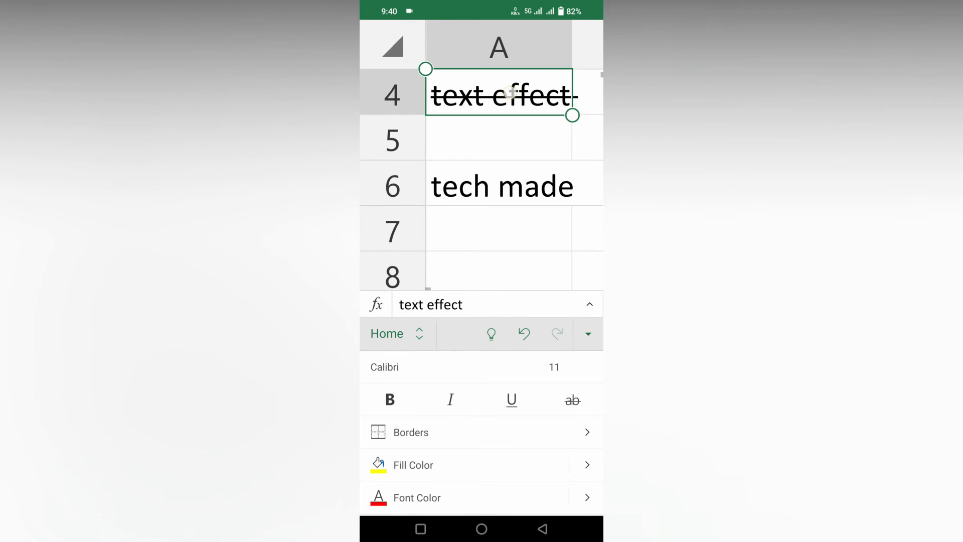
pyautogui.click(573, 400)
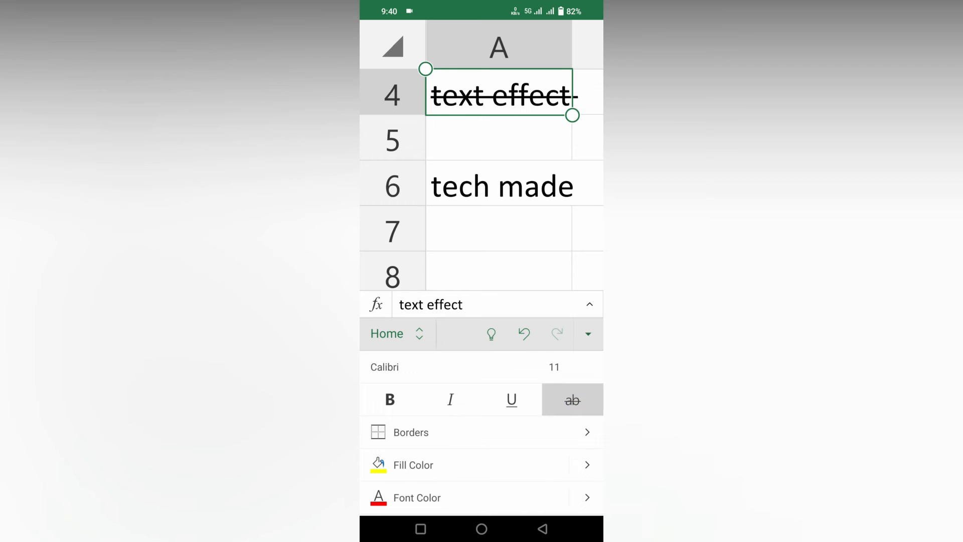
pyautogui.click(501, 185)
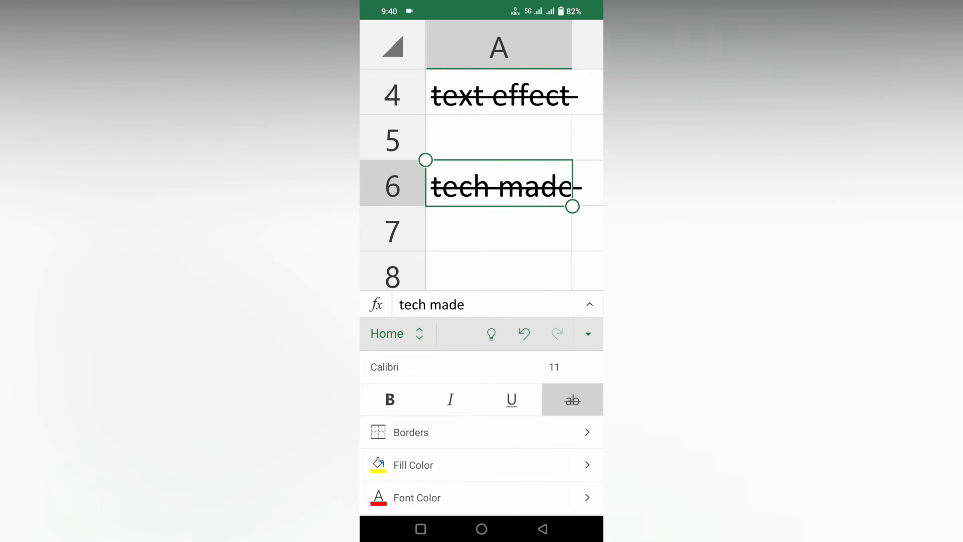